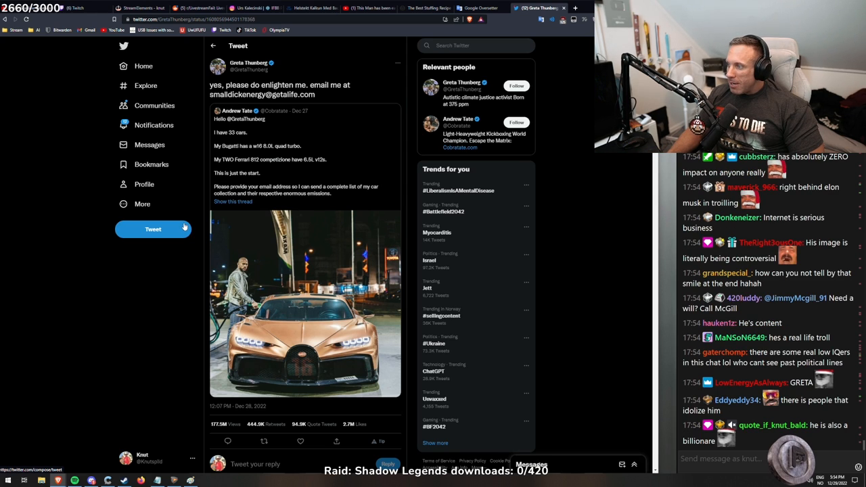
Step: Scroll through Greta Thunberg's reply and view Andrew Tate's Bugatti photo at full size
{"action": "scroll", "scroll_direction": "down", "scroll_amount": 3}
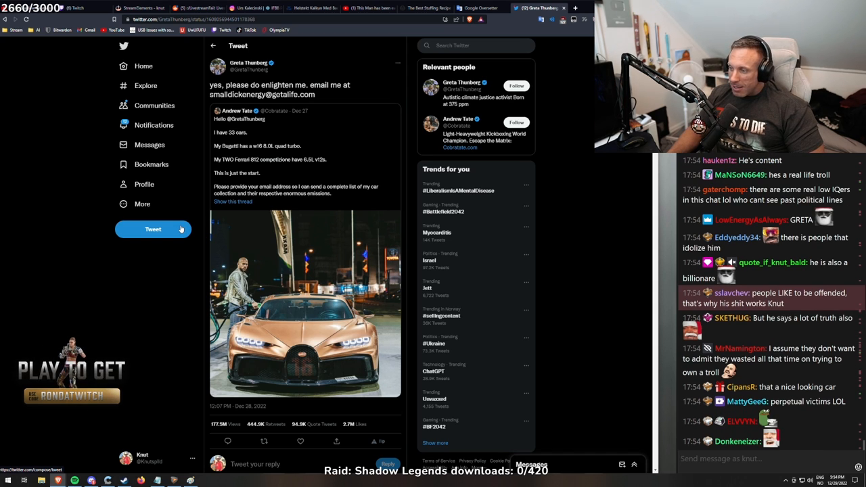
{"action": "scroll", "scroll_direction": "down", "scroll_amount": 3}
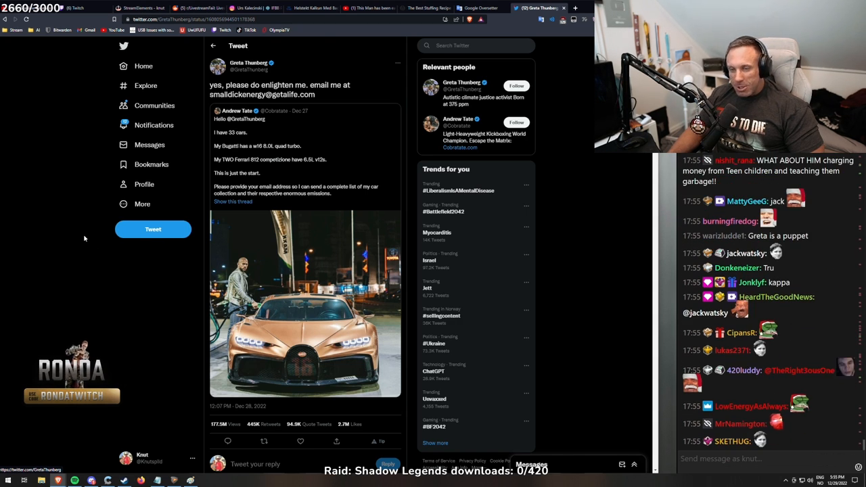
{"action": "scroll", "scroll_direction": "down", "scroll_amount": 3}
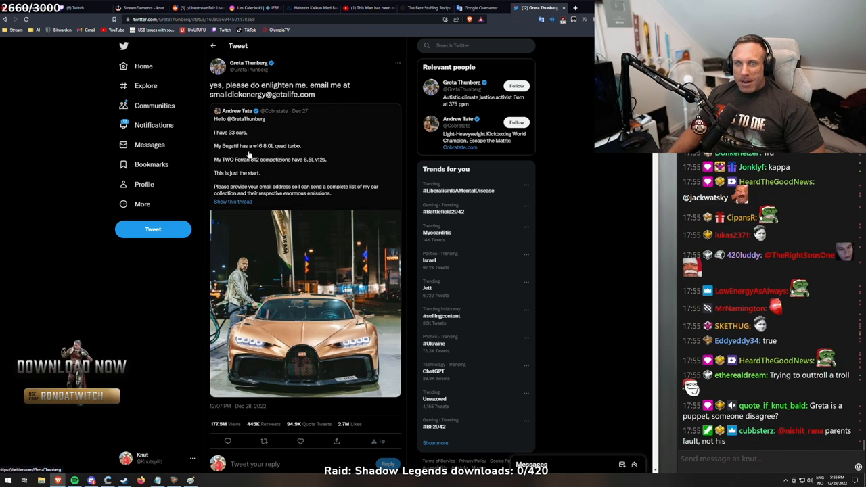
{"action": "scroll", "scroll_direction": "down", "scroll_amount": 3}
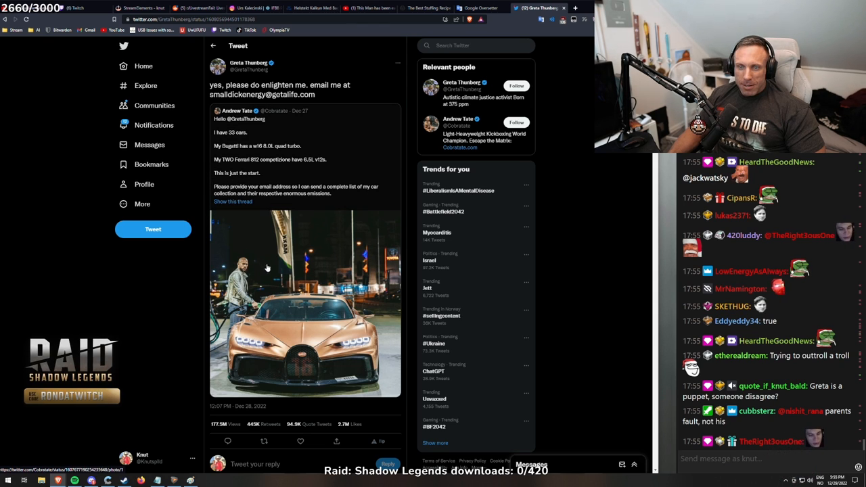
{"action": "left_click", "coordinate": [305, 304]}
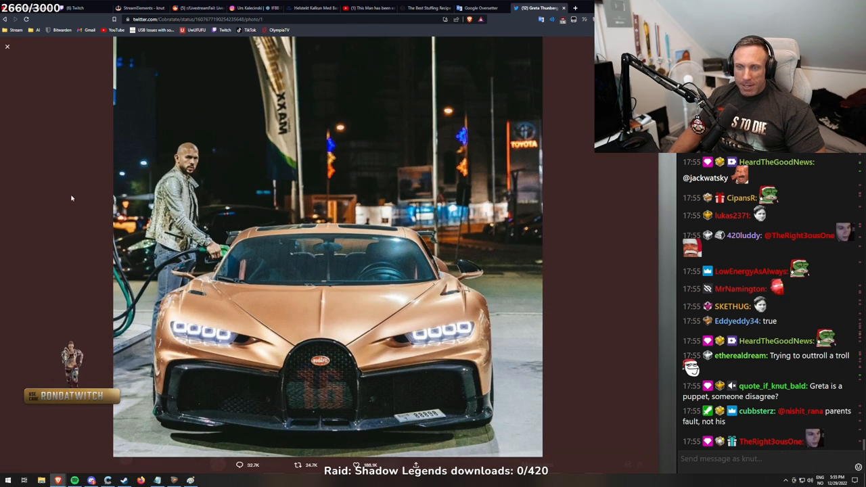
{"action": "left_click", "coordinate": [7, 45]}
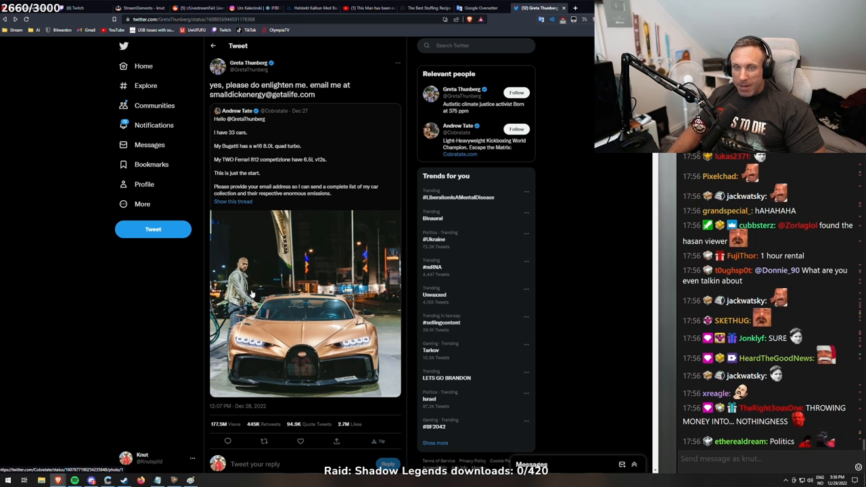
{"action": "scroll", "scroll_direction": "down", "scroll_amount": 3}
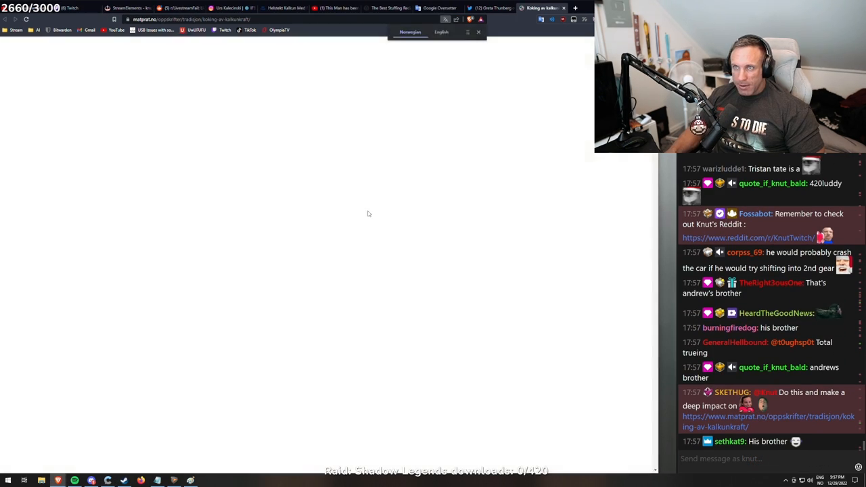
Step: Switch back to the Twitter tab showing Greta Thunberg's reply tweet
{"action": "left_click", "coordinate": [494, 7]}
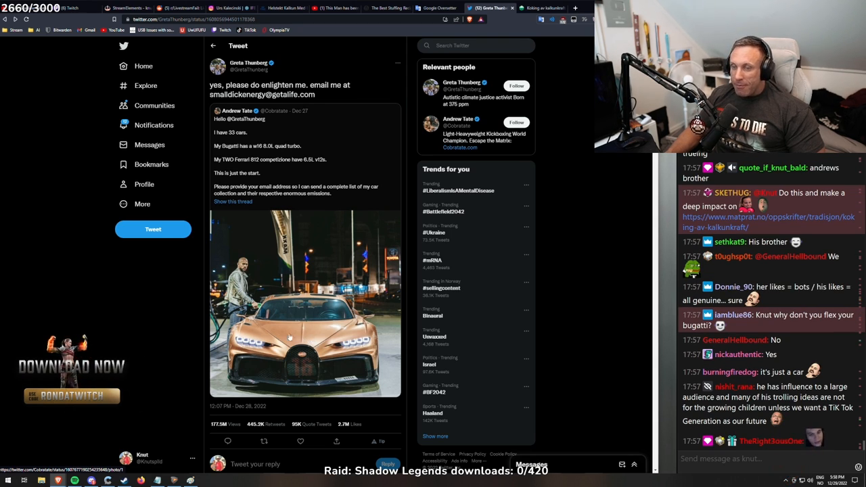
Step: Bring up the 'Koking av kalkunkraft' tab showing the MatPrat recipe's ingredients and method
{"action": "scroll", "scroll_direction": "down", "scroll_amount": 3}
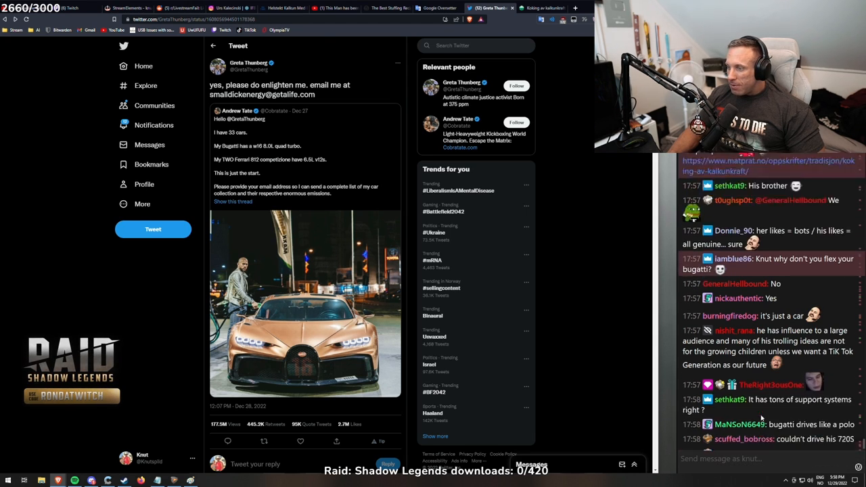
{"action": "scroll", "scroll_direction": "down", "scroll_amount": 3}
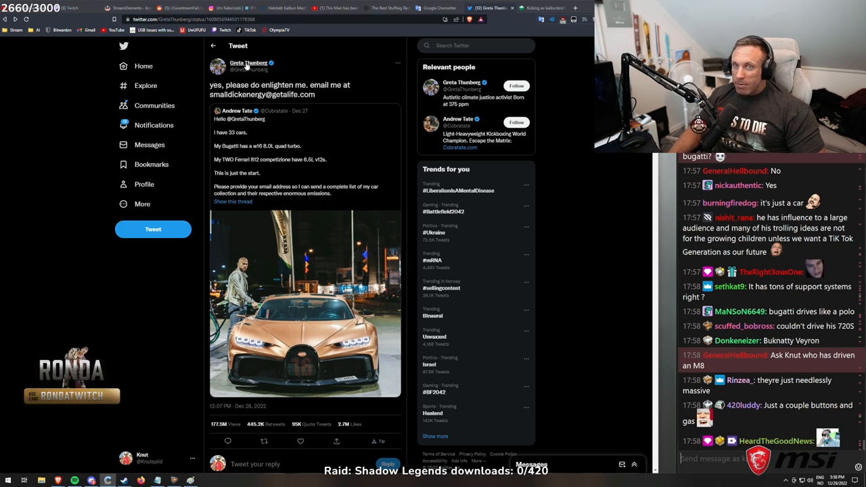
{"action": "left_click", "coordinate": [249, 63]}
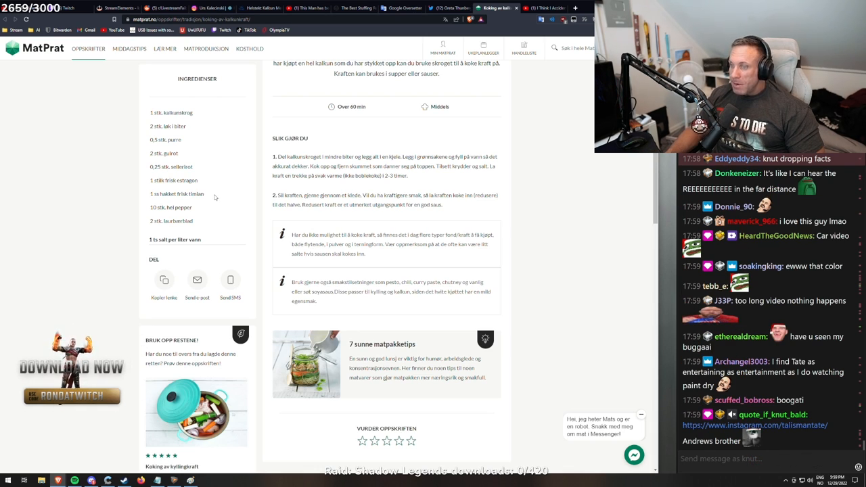
Step: Scroll the MatPrat turkey-stock recipe back to its title and photo
{"action": "scroll", "scroll_direction": "up", "scroll_amount": 3}
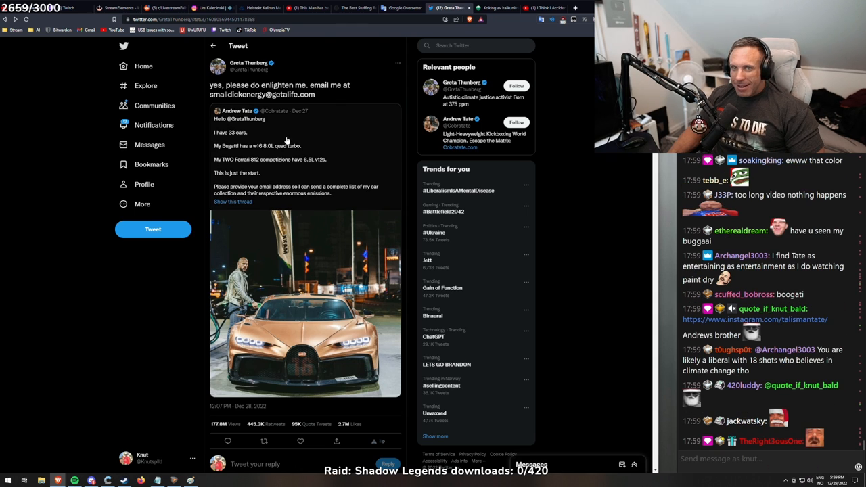
{"action": "scroll", "scroll_direction": "down", "scroll_amount": 3}
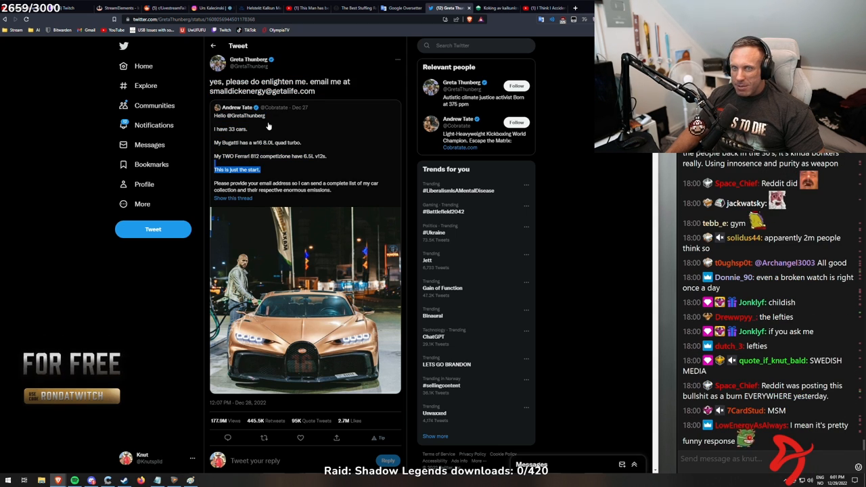
{"action": "scroll", "scroll_direction": "down", "scroll_amount": 3}
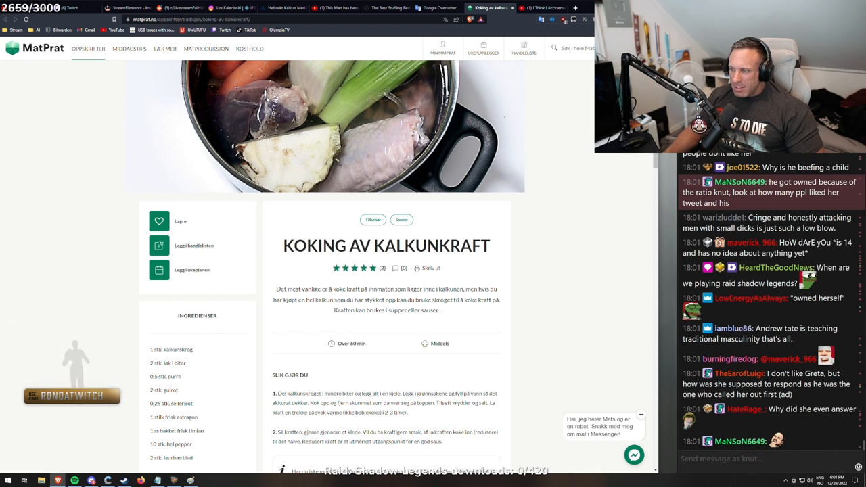
Step: Highlight the introductory paragraph beneath the 'Koking av kalkunkraft' title
{"action": "scroll", "scroll_direction": "down", "scroll_amount": 3}
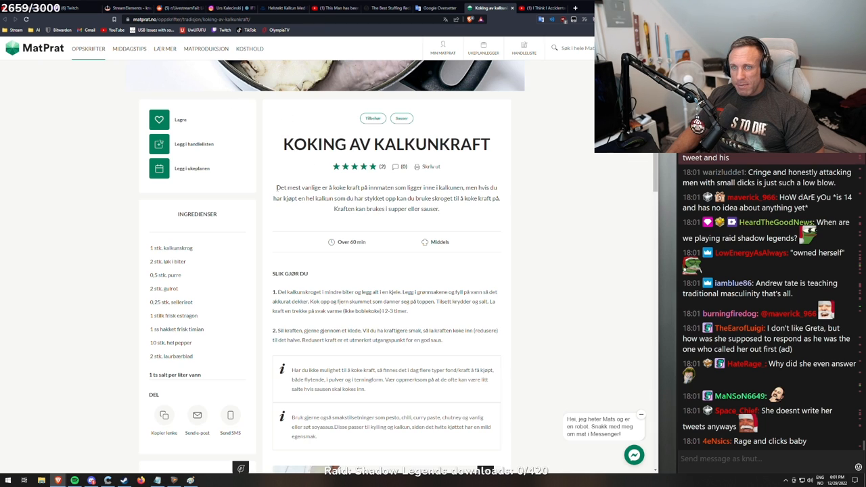
{"action": "left_click_drag", "start_coordinate": [276, 187], "coordinate": [446, 212]}
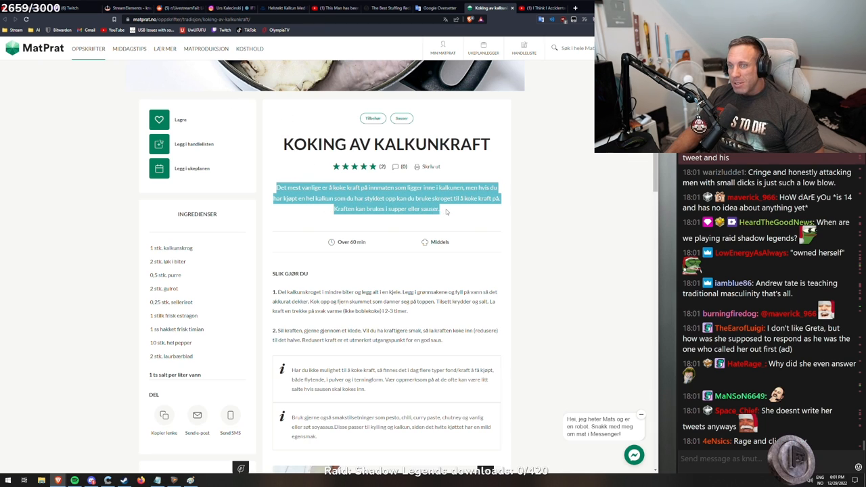